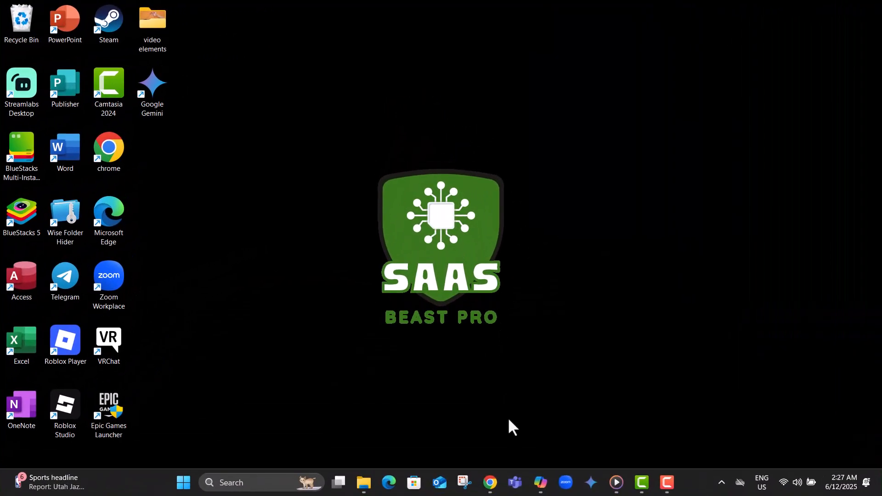
{"action": "left_click", "coordinate": [540, 482]}
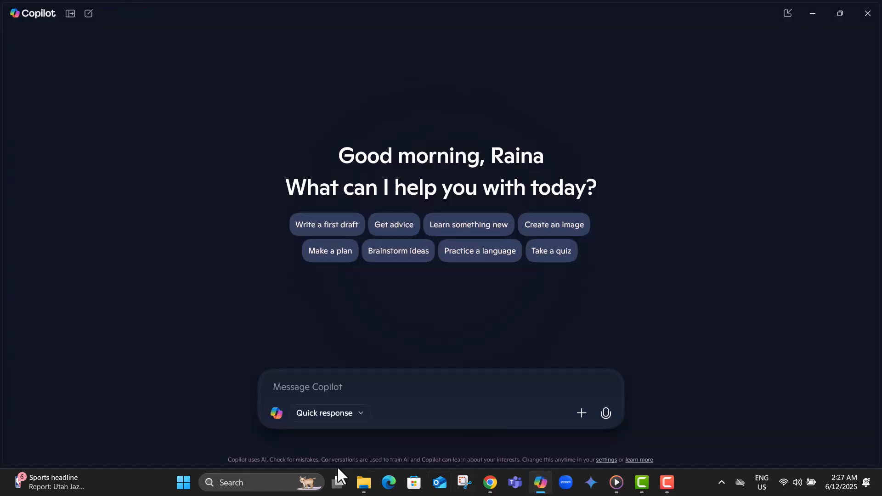
{"action": "mouse_move", "coordinate": [632, 130]}
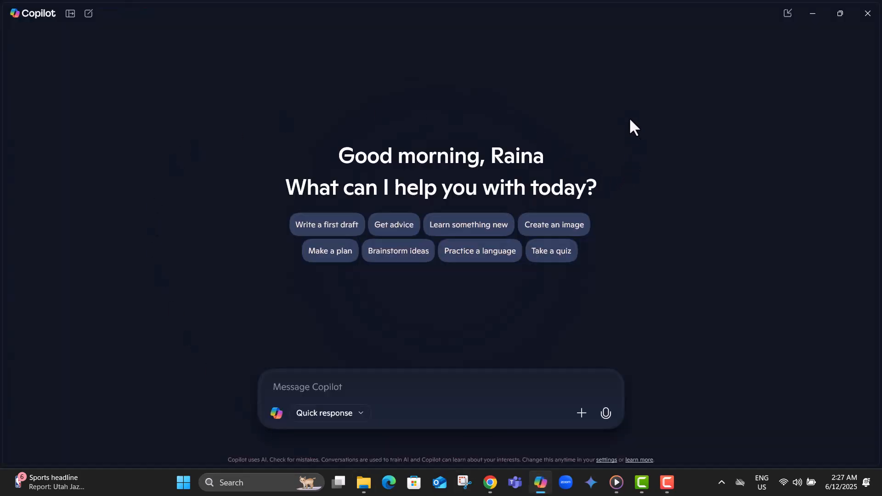
{"action": "mouse_move", "coordinate": [805, 149]}
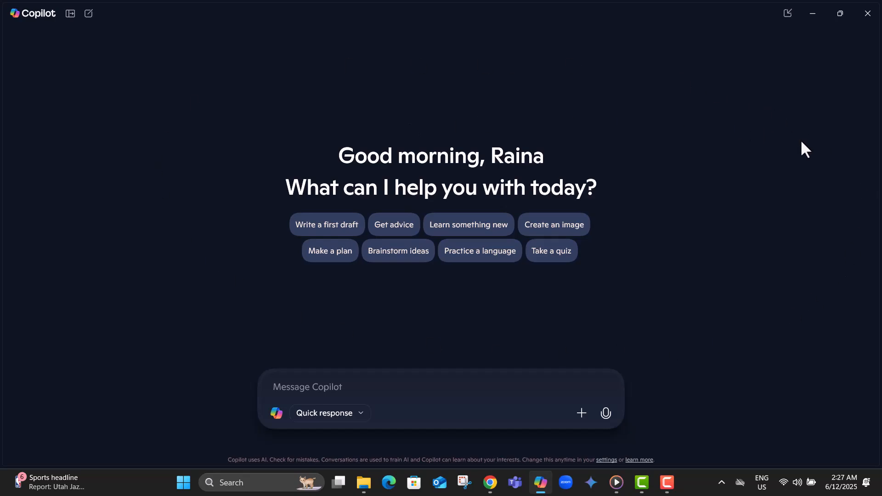
{"action": "mouse_move", "coordinate": [696, 275]}
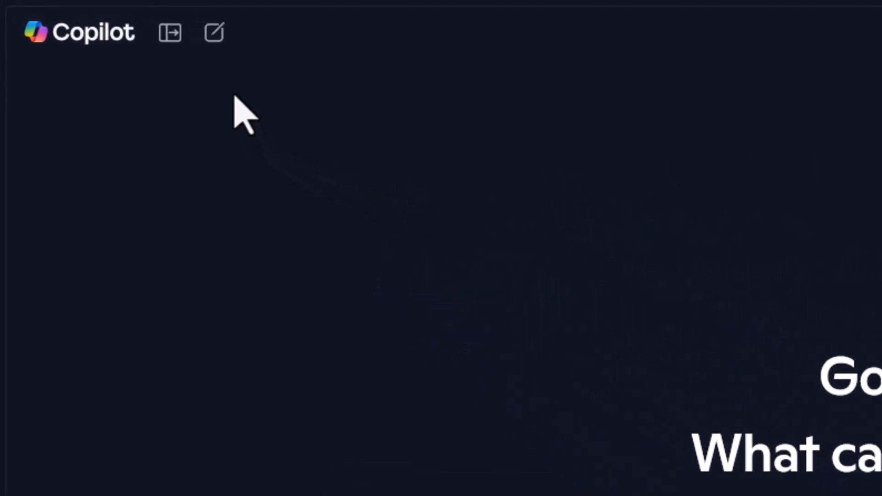
{"action": "mouse_move", "coordinate": [215, 34]}
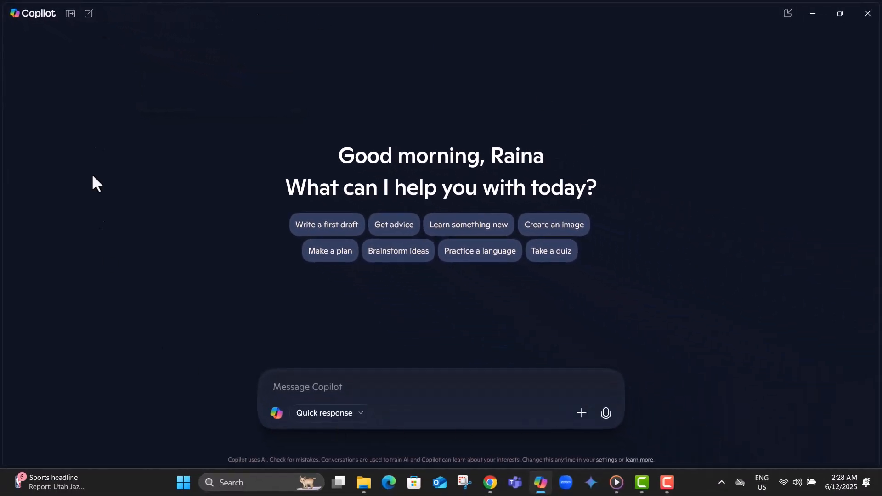
{"action": "mouse_move", "coordinate": [706, 347]}
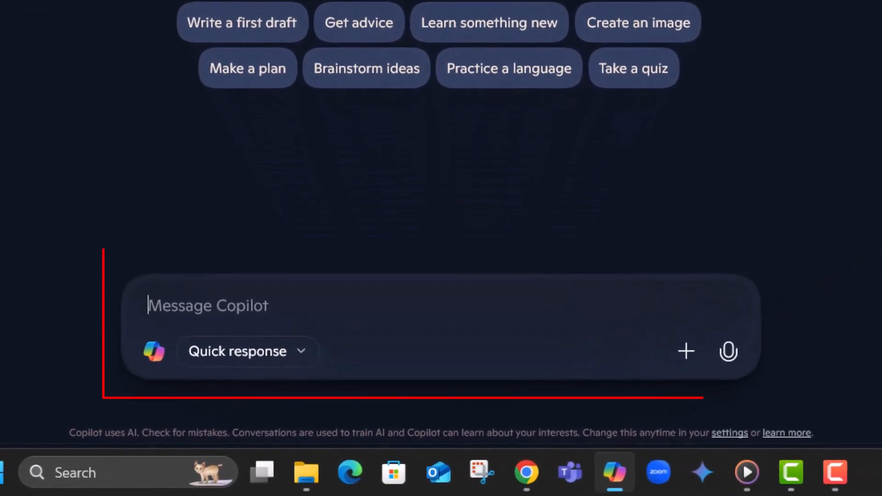
{"action": "mouse_move", "coordinate": [640, 351]}
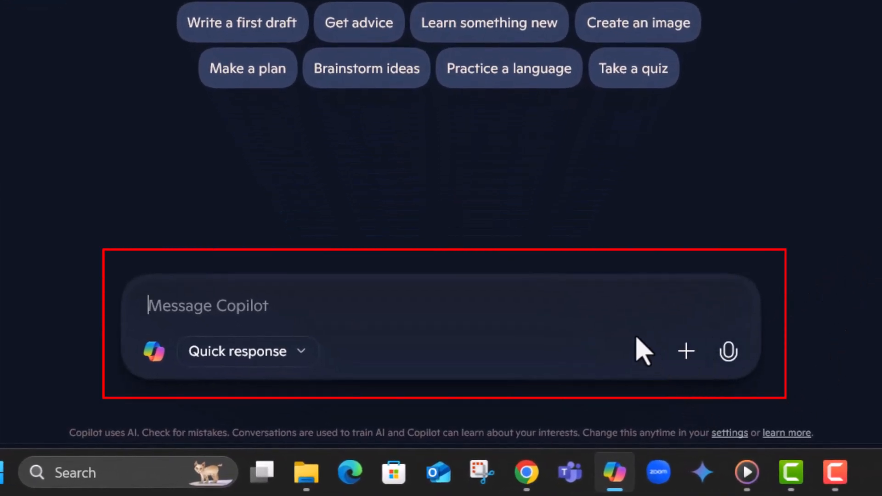
{"action": "mouse_move", "coordinate": [330, 195]}
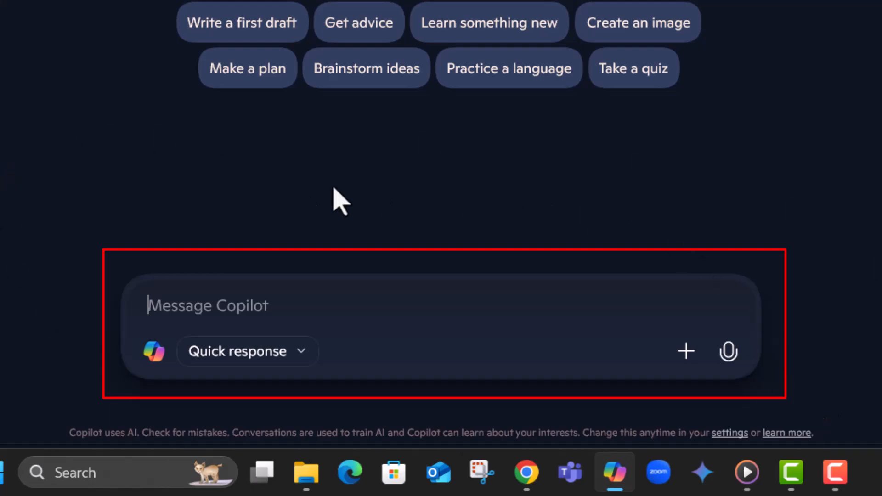
{"action": "mouse_move", "coordinate": [686, 355]}
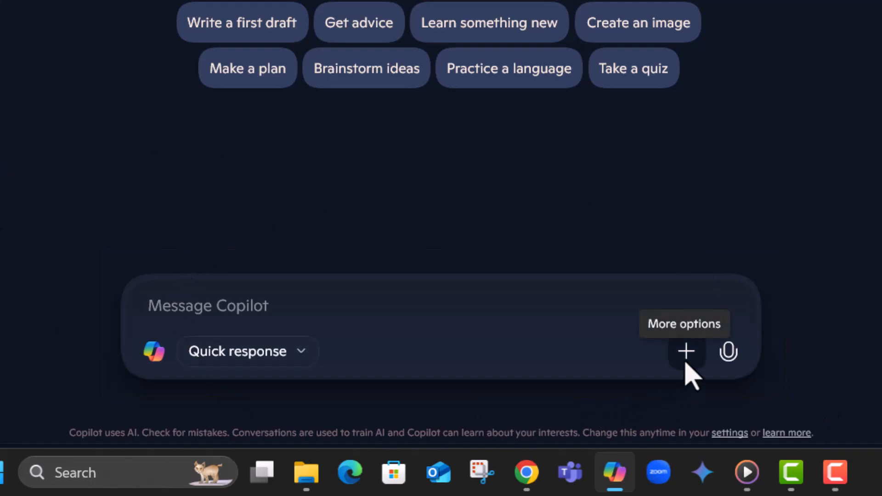
Open the message box's More options menu to reveal the upload option
{"action": "left_click", "coordinate": [686, 351]}
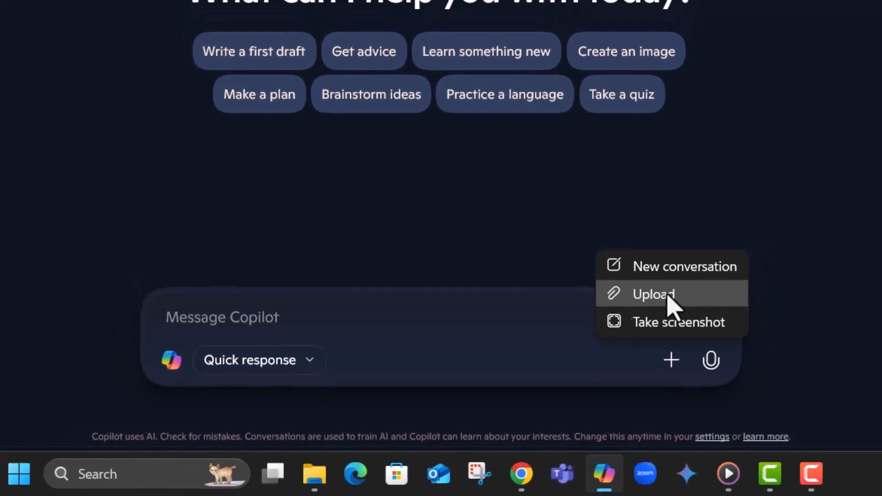
Upload the portrait-smiling-young-woman-taking-selfie-park photo from Pictures into the message
{"action": "left_click", "coordinate": [655, 293]}
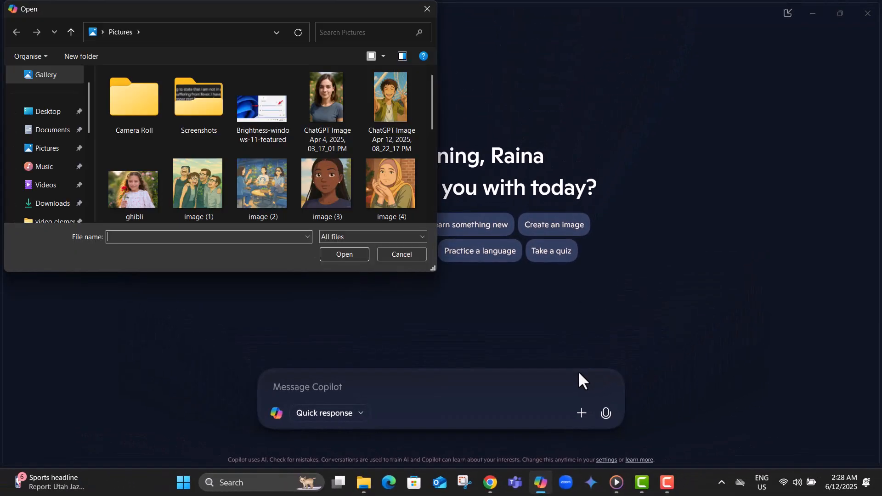
{"action": "mouse_move", "coordinate": [724, 340]}
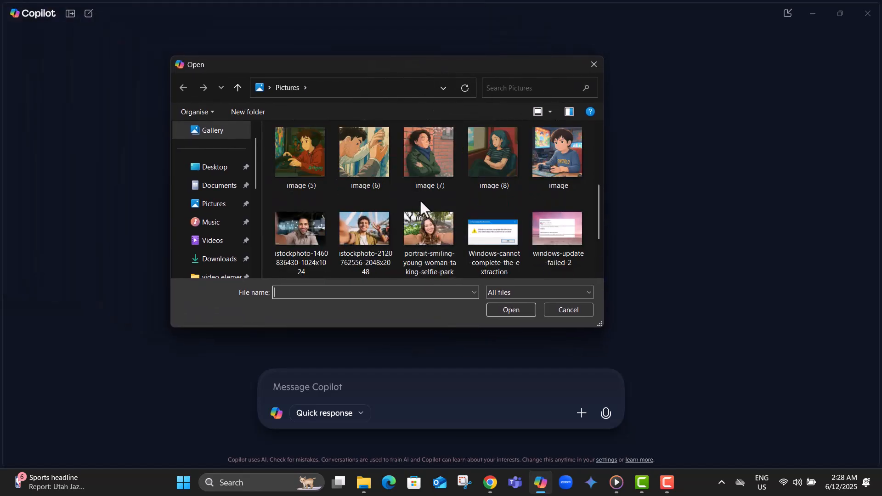
{"action": "left_click", "coordinate": [428, 228]}
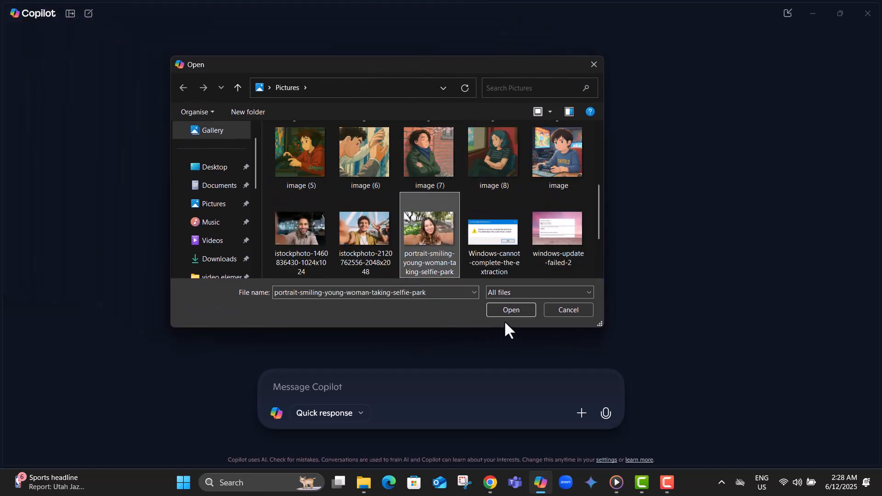
{"action": "left_click", "coordinate": [511, 310]}
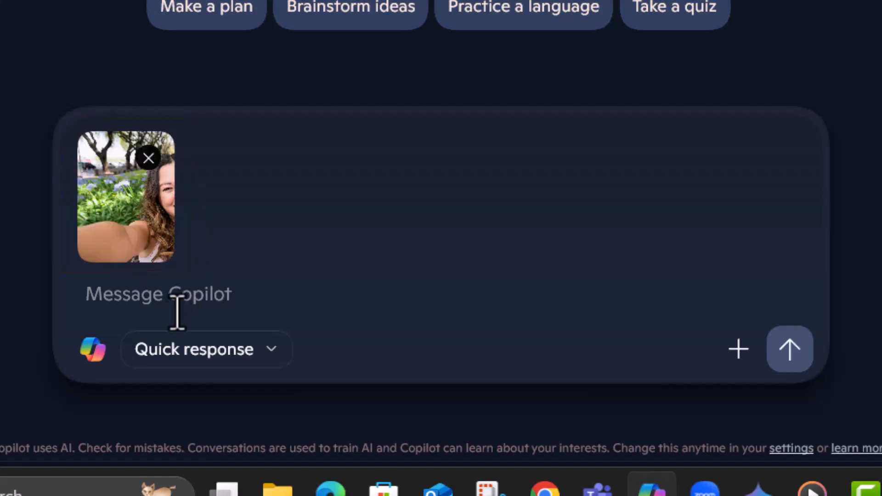
Type the question "how the picture is" and send it with the selfie
{"action": "left_click", "coordinate": [161, 294]}
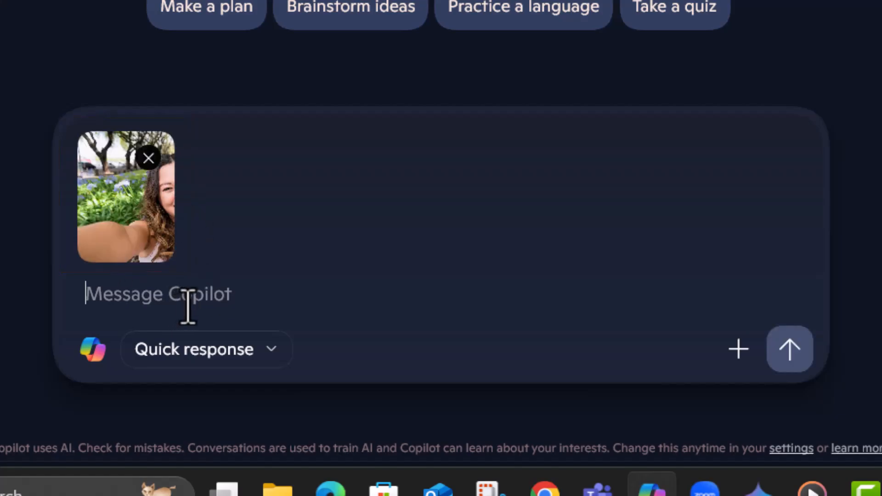
{"action": "type", "text": "how the picture is"}
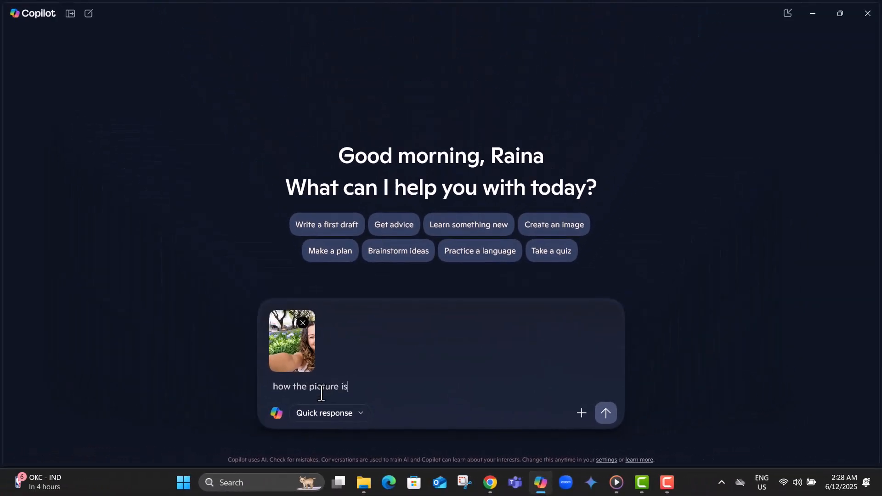
{"action": "left_click", "coordinate": [605, 413]}
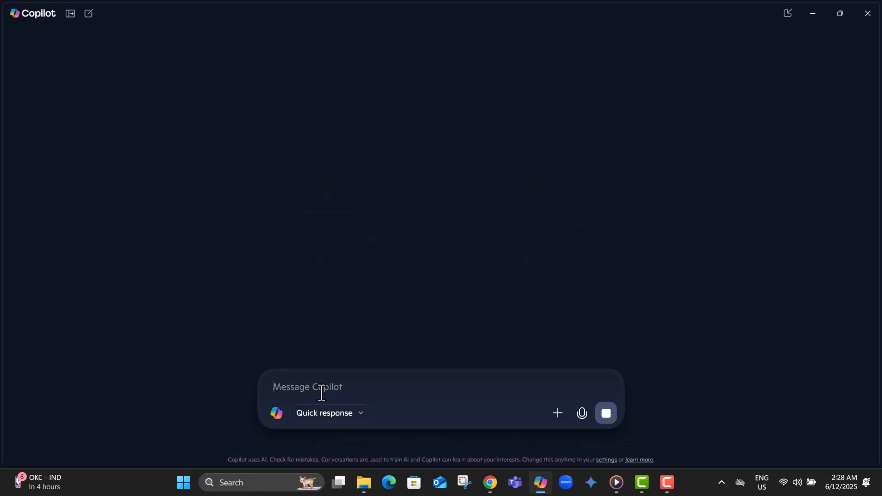